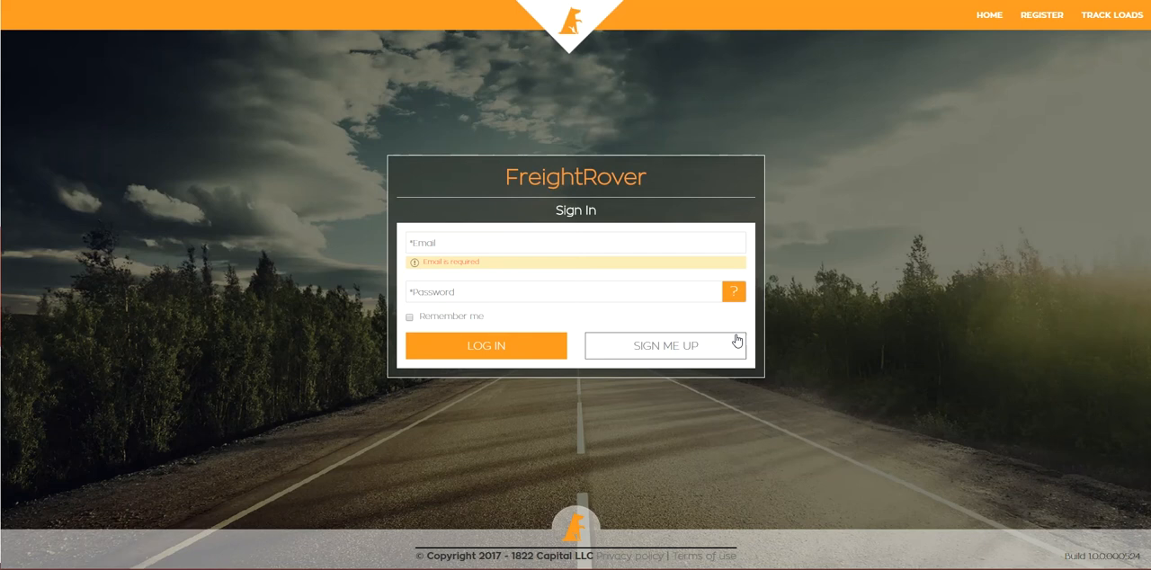
Step: Start a new account sign-up from the Sign In page to reach the Join FreightRover role choice
click(665, 346)
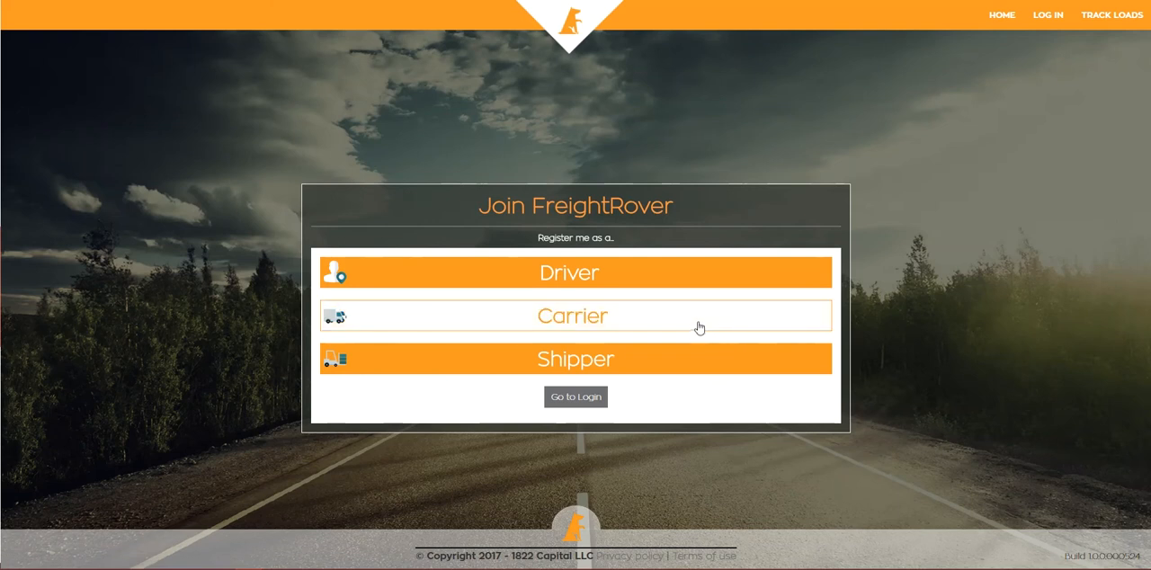
click(575, 315)
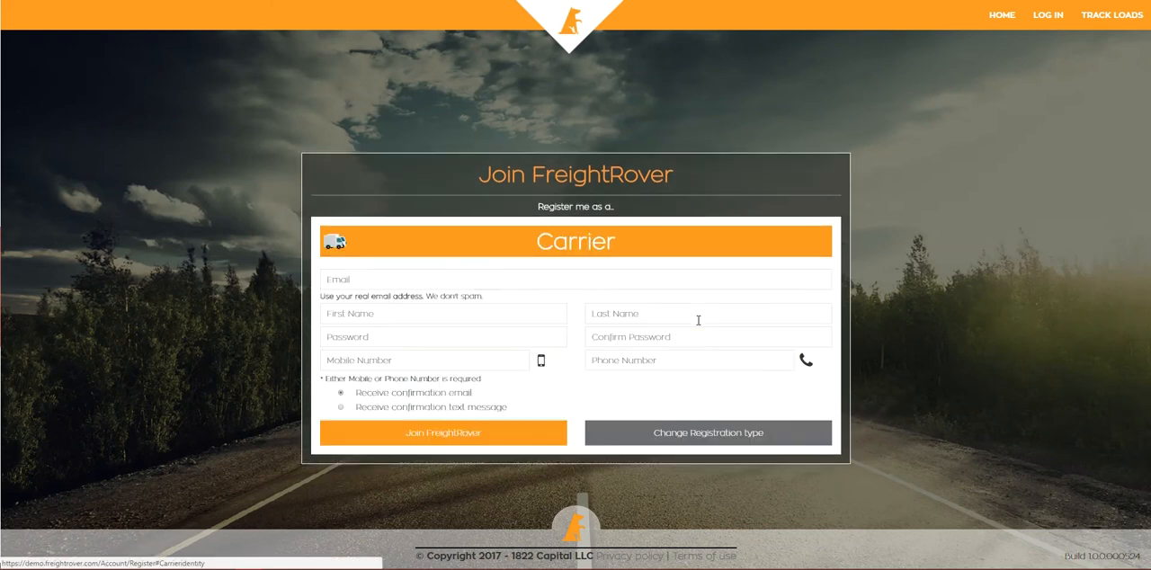
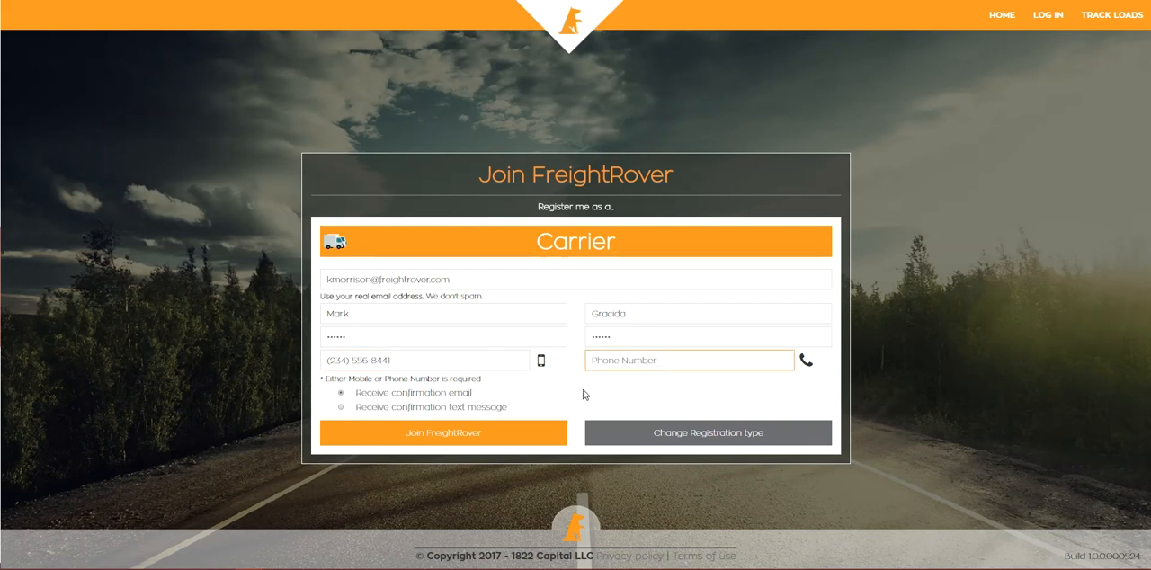
click(441, 433)
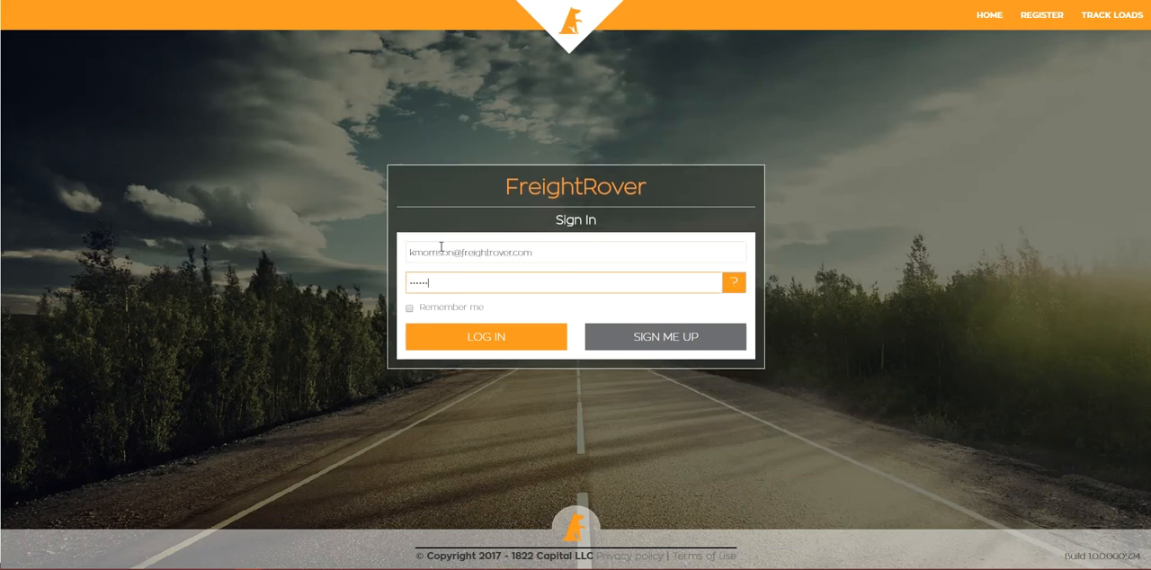
click(485, 336)
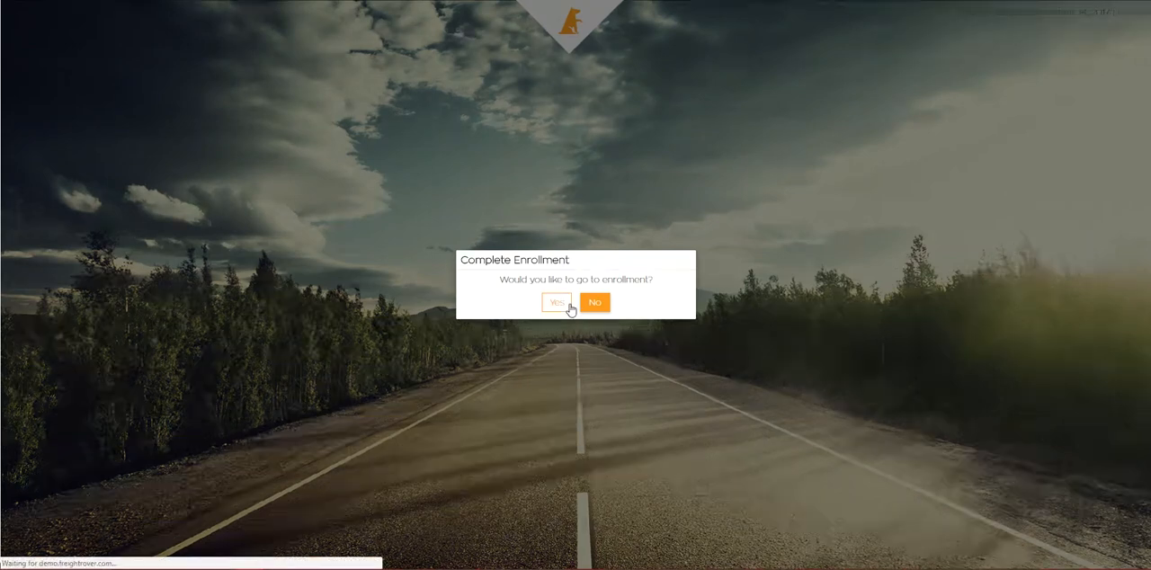
Step: Agree to go to enrollment and search for the carrier Aperture Trucking
click(555, 302)
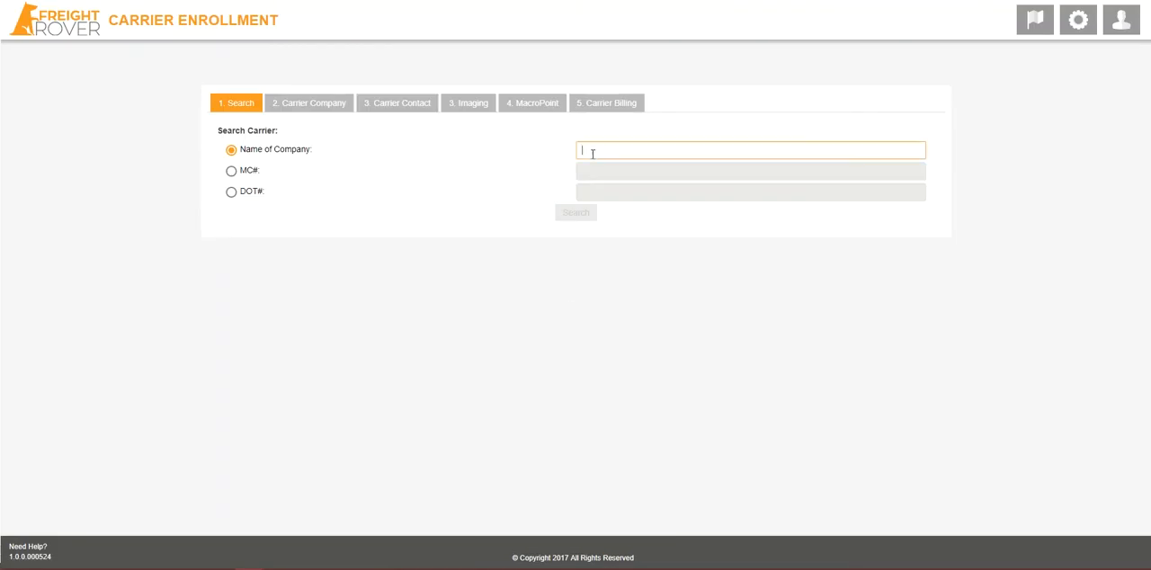
text(Aperture Trucking)
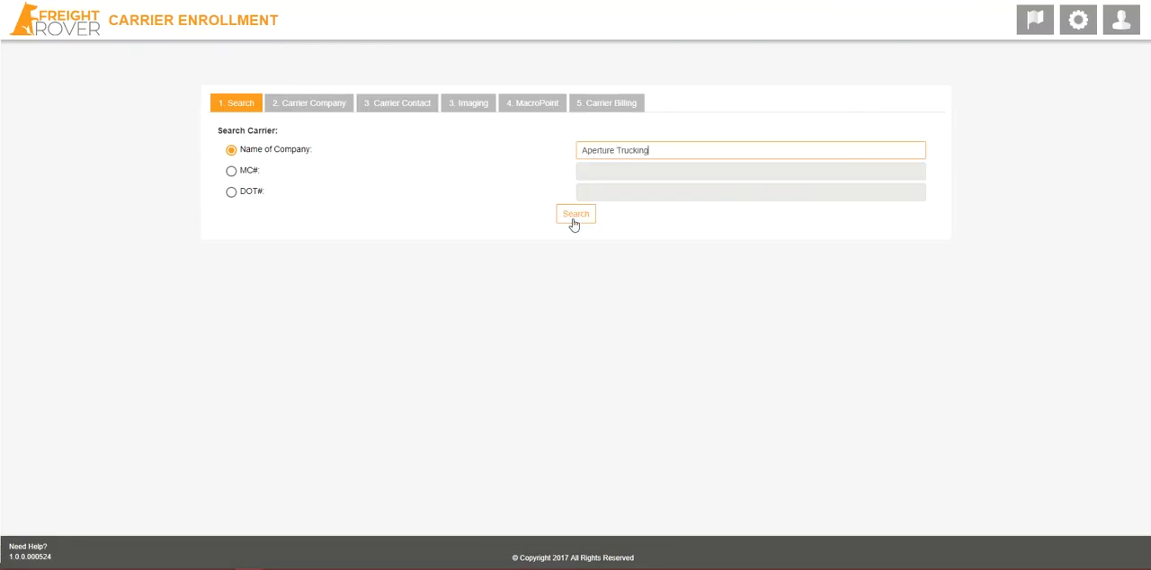
click(575, 214)
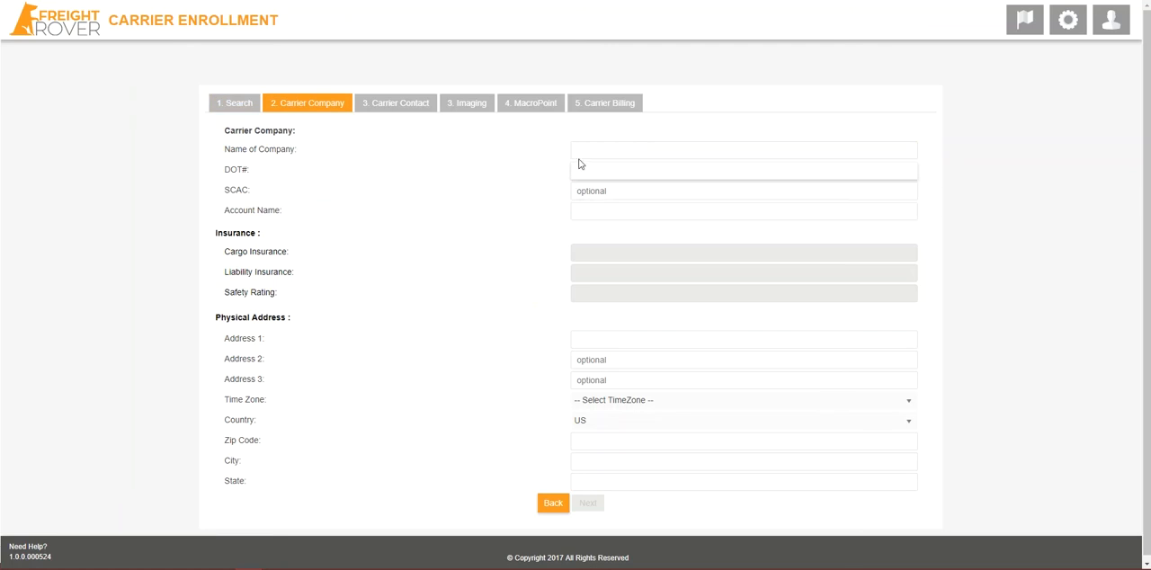
Step: Enter company name Aperture Trucking, DOT# 81549 and account name Aperture Trucking
text(Aperture Truckin)
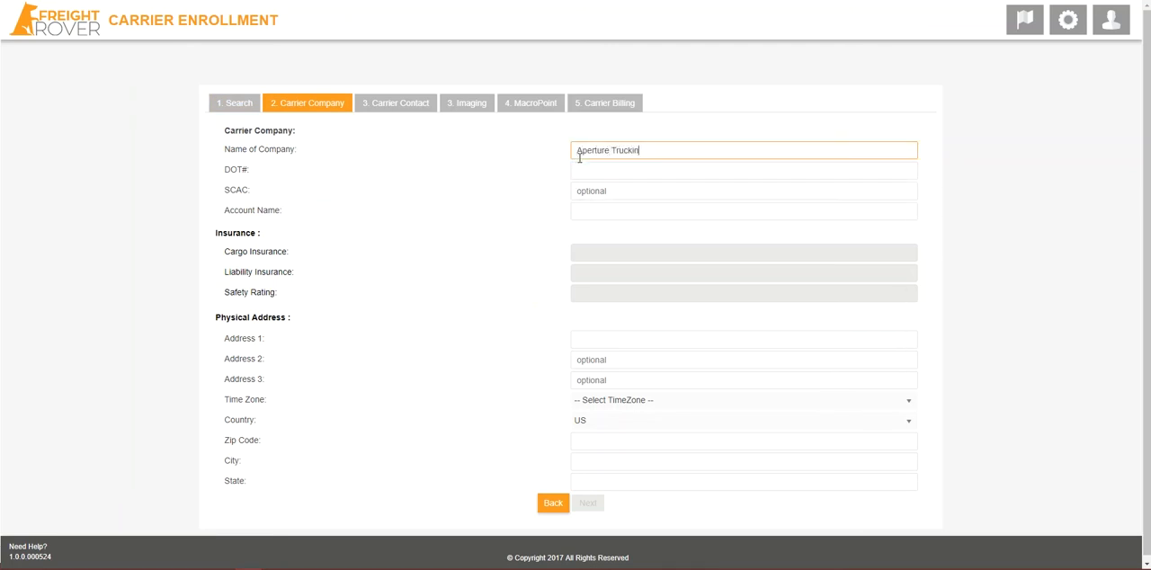
click(742, 171)
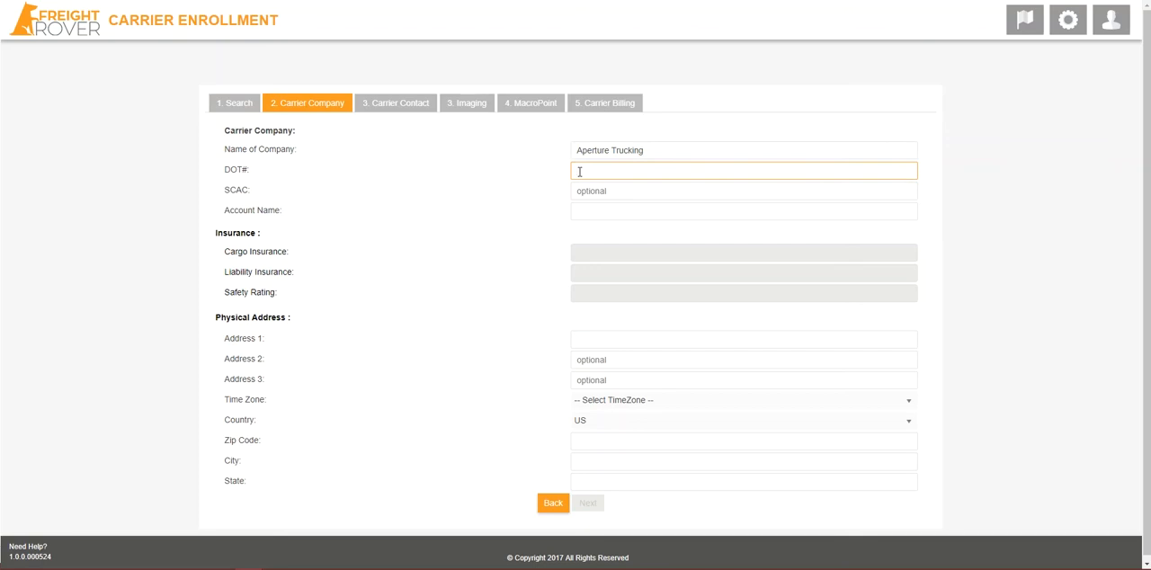
text(81549)
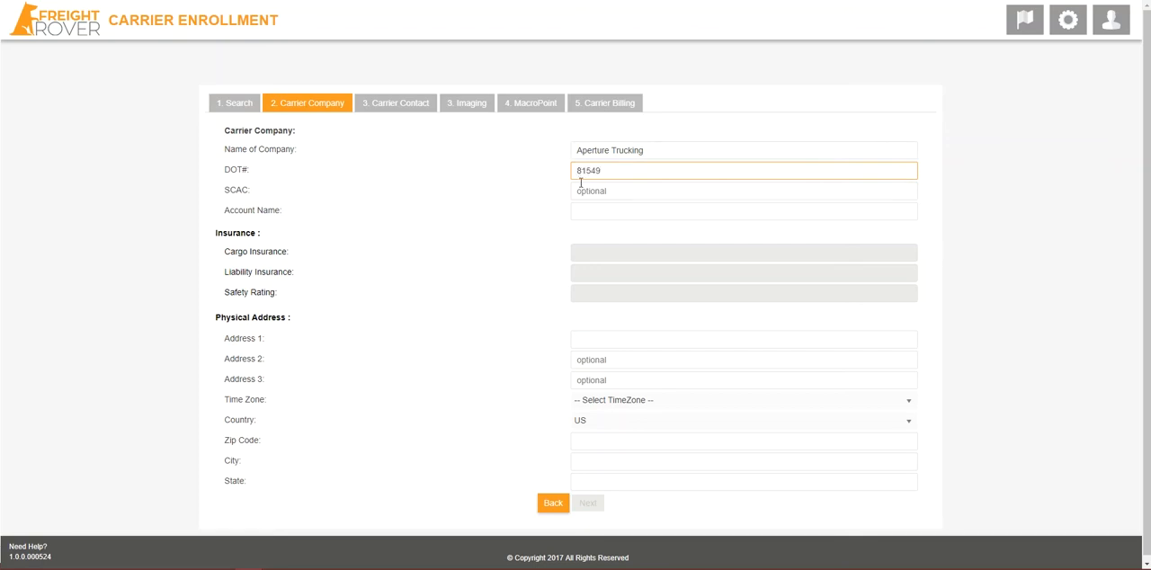
text(A)
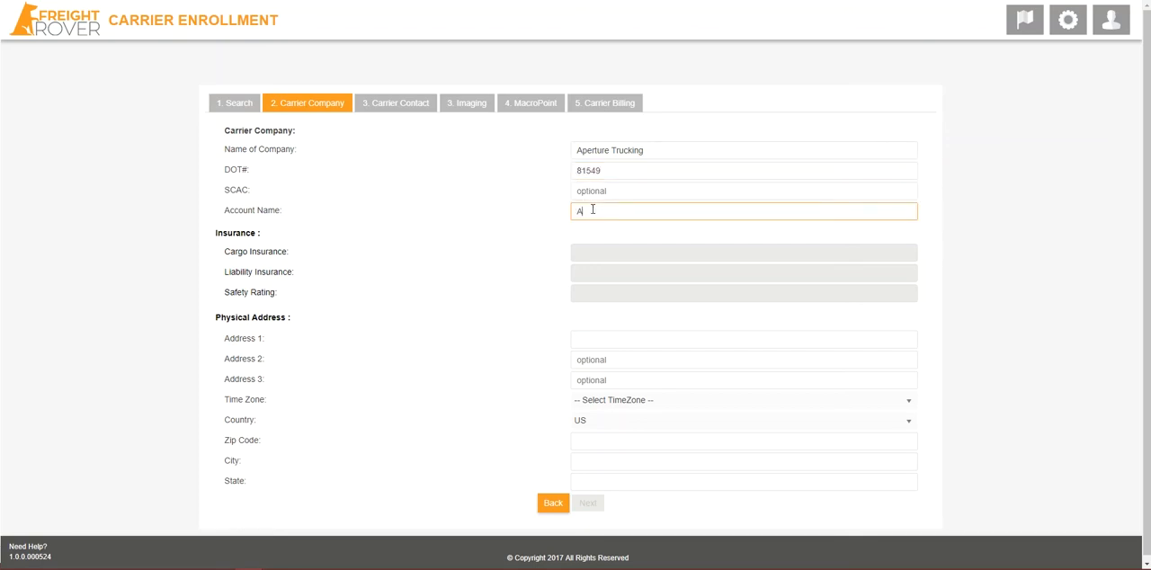
text(perture Truc)
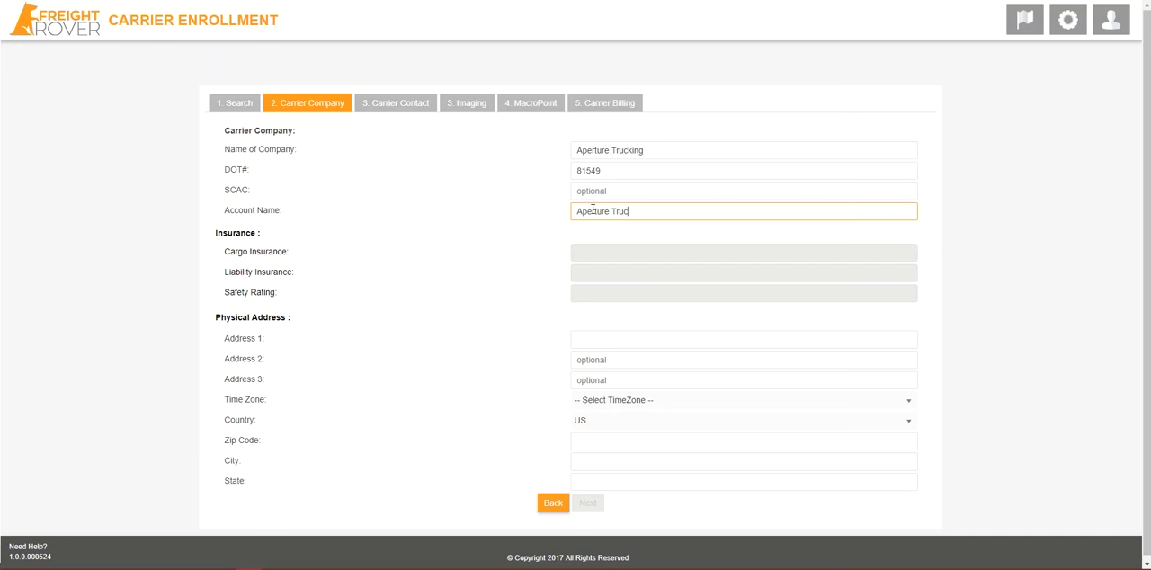
text(king)
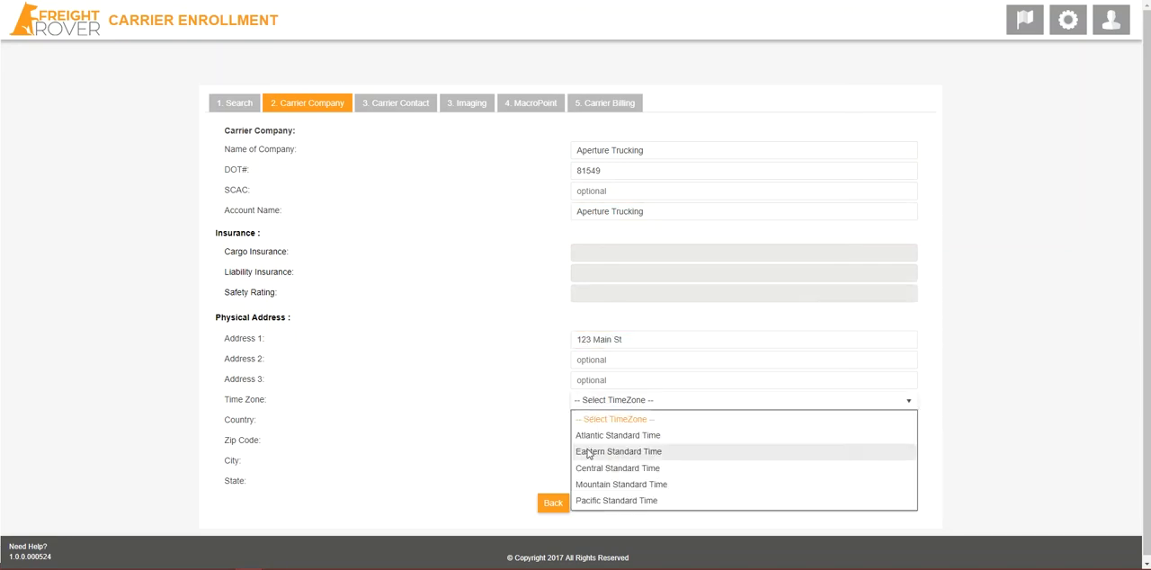
Step: Set the time zone to Eastern Standard Time and continue to the carrier contact step
click(617, 452)
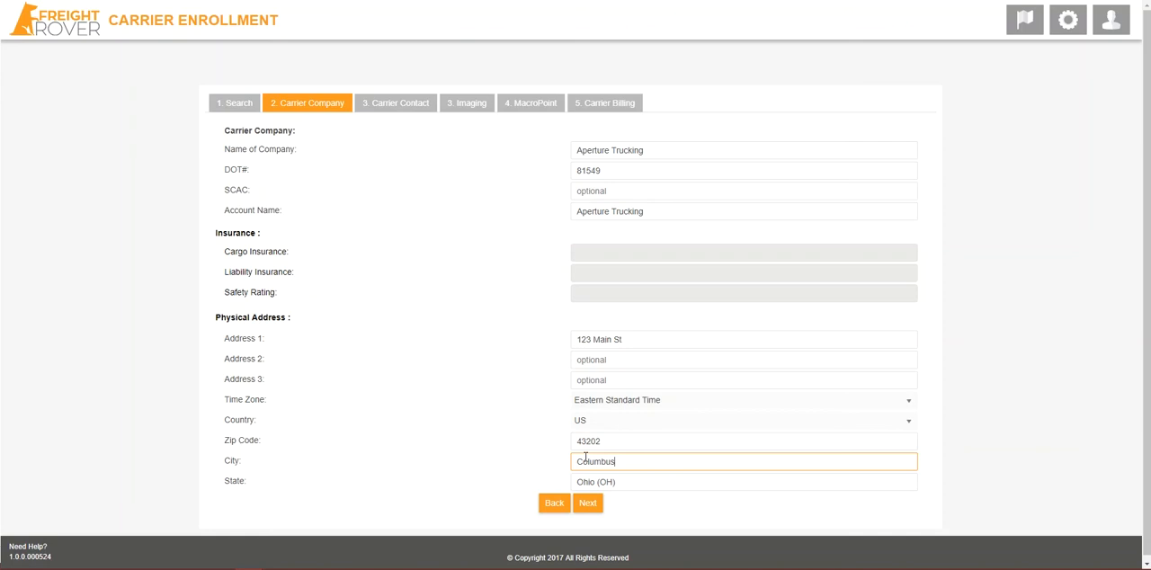
click(587, 502)
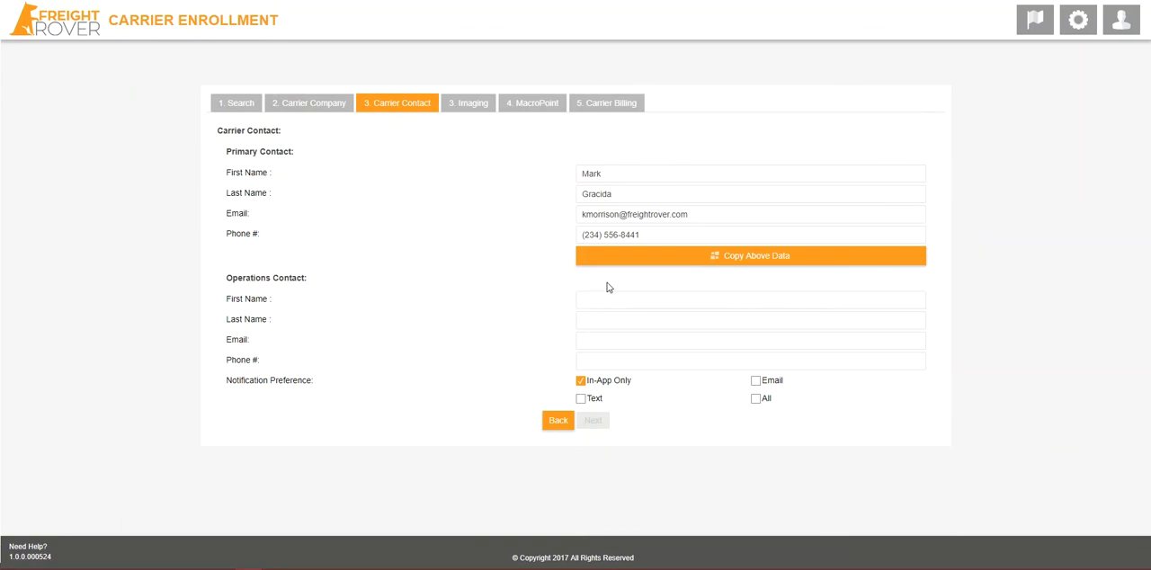
text(E)
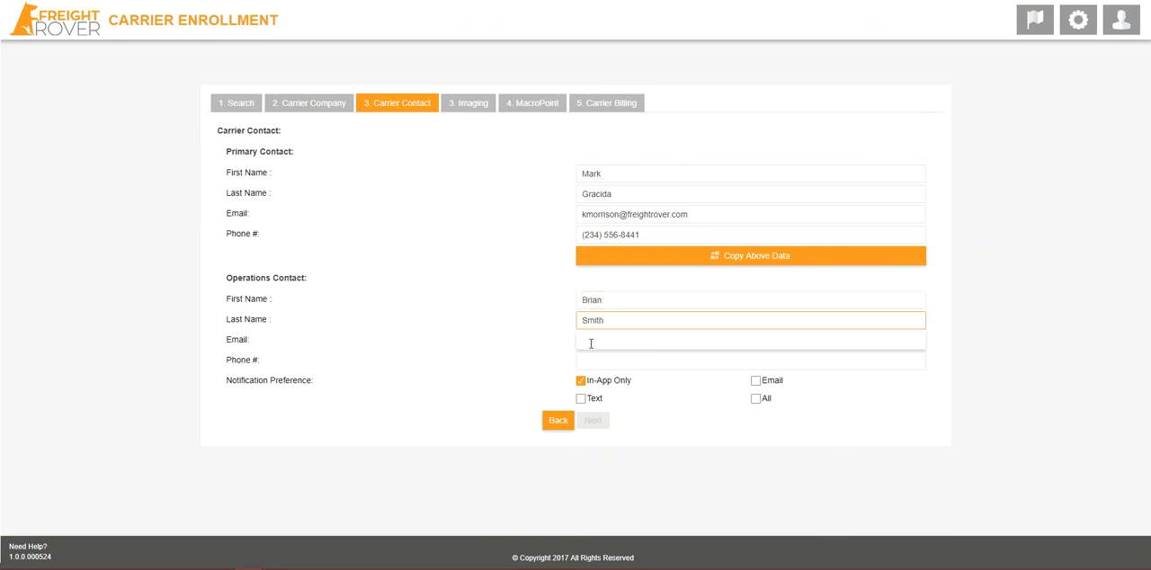
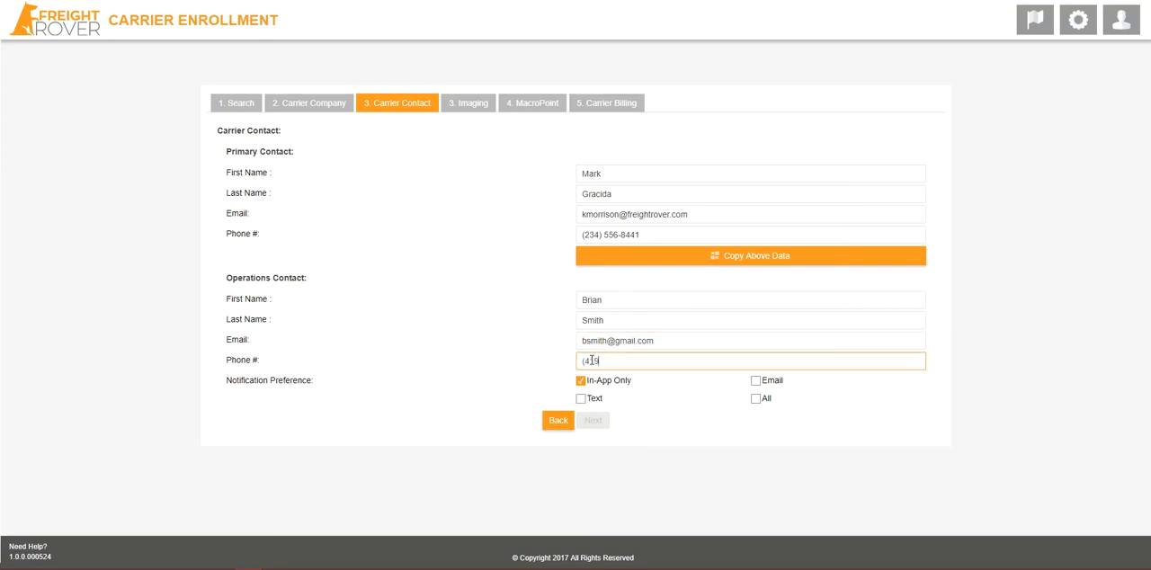
text() 822-11)
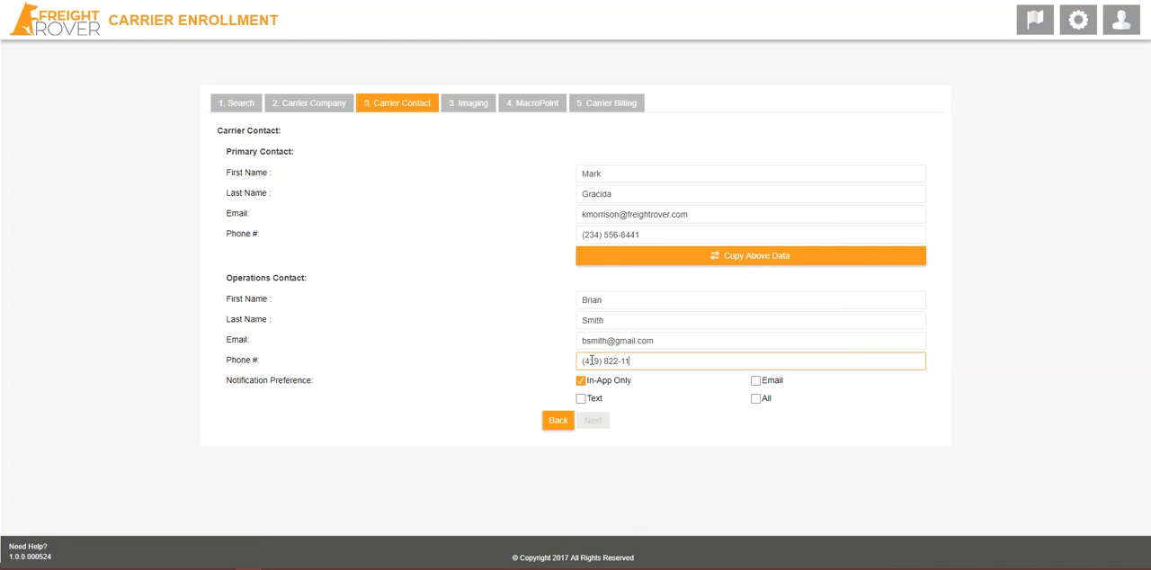
click(593, 420)
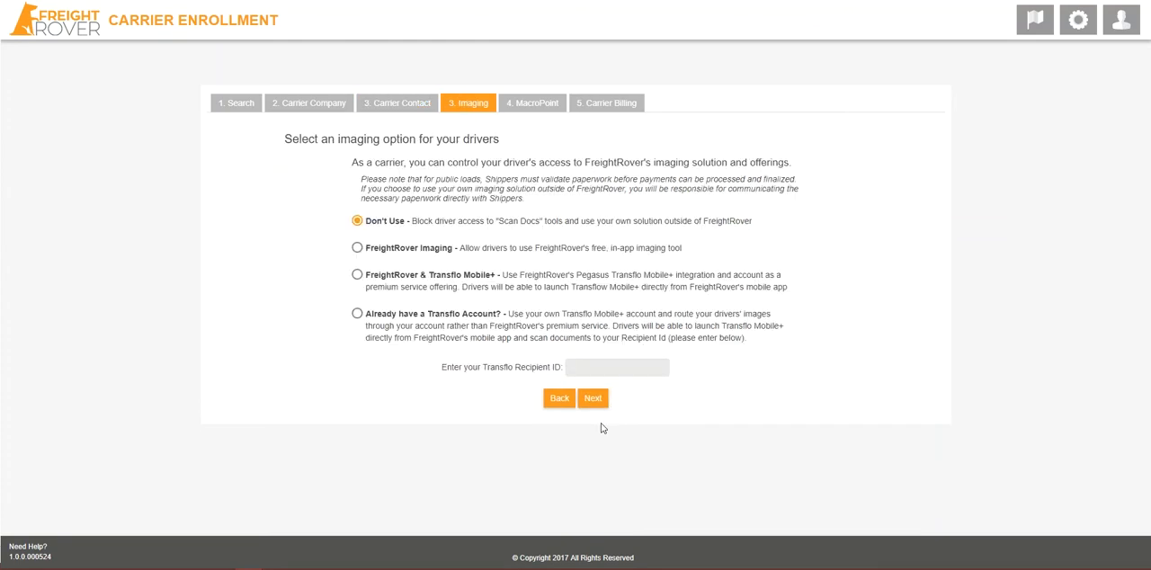
mouse_move(378, 414)
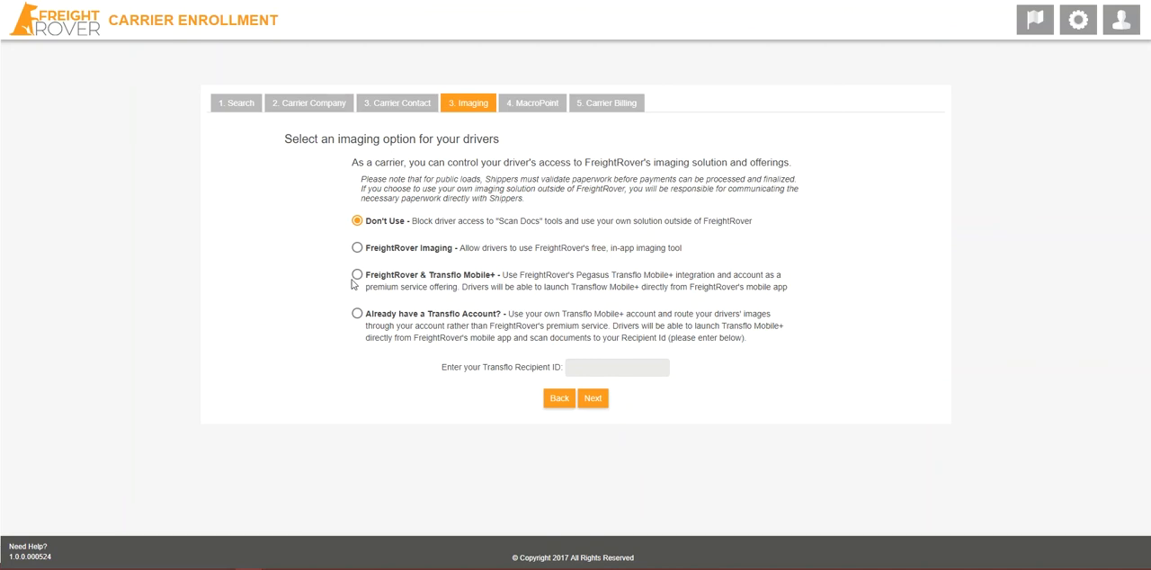
Step: Choose FreightRover & Transflo Mobile+ imaging, reach the MacroPoint step and bring up the free MacroPoint sign-up
click(357, 274)
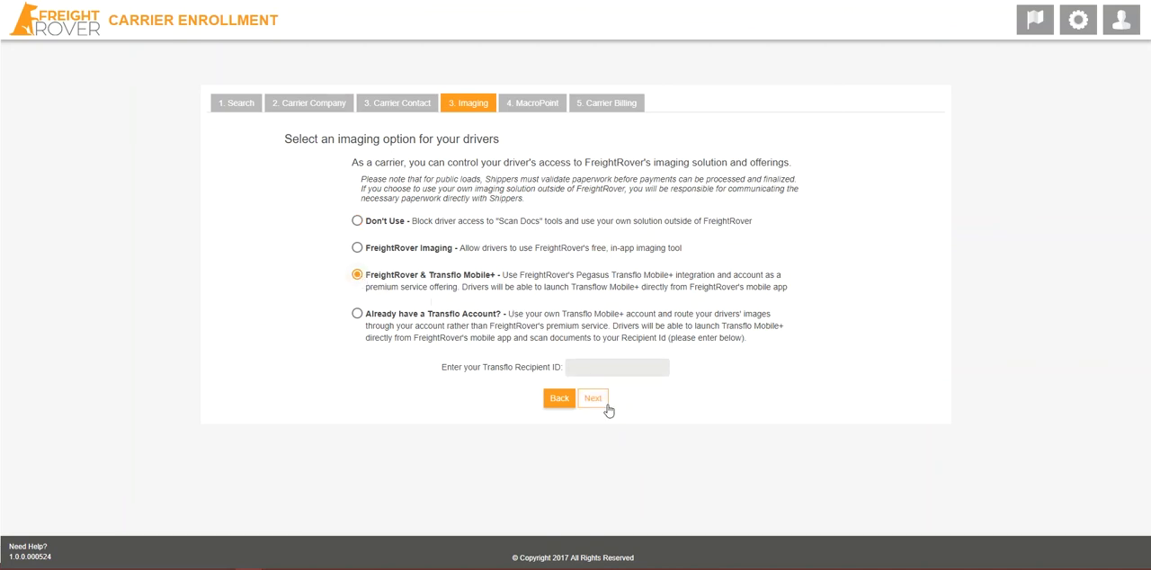
click(593, 398)
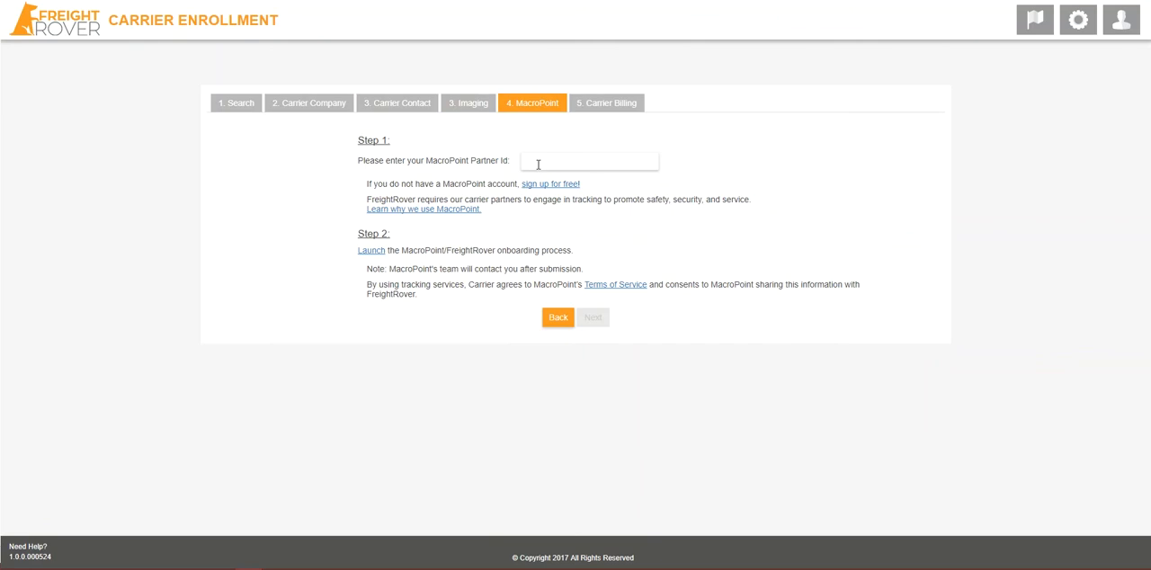
mouse_move(539, 187)
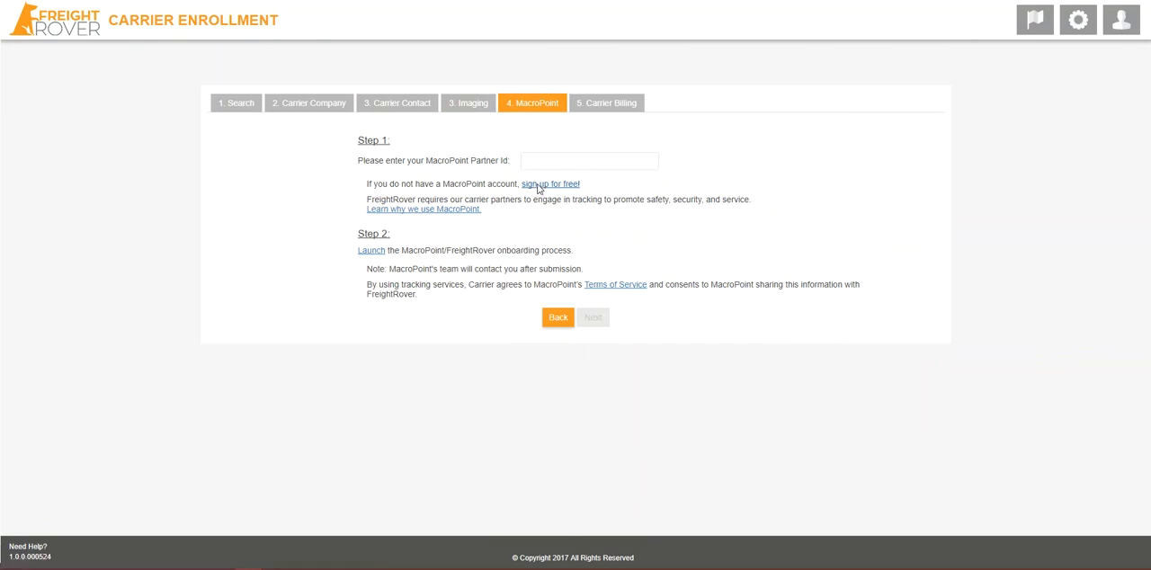
click(550, 184)
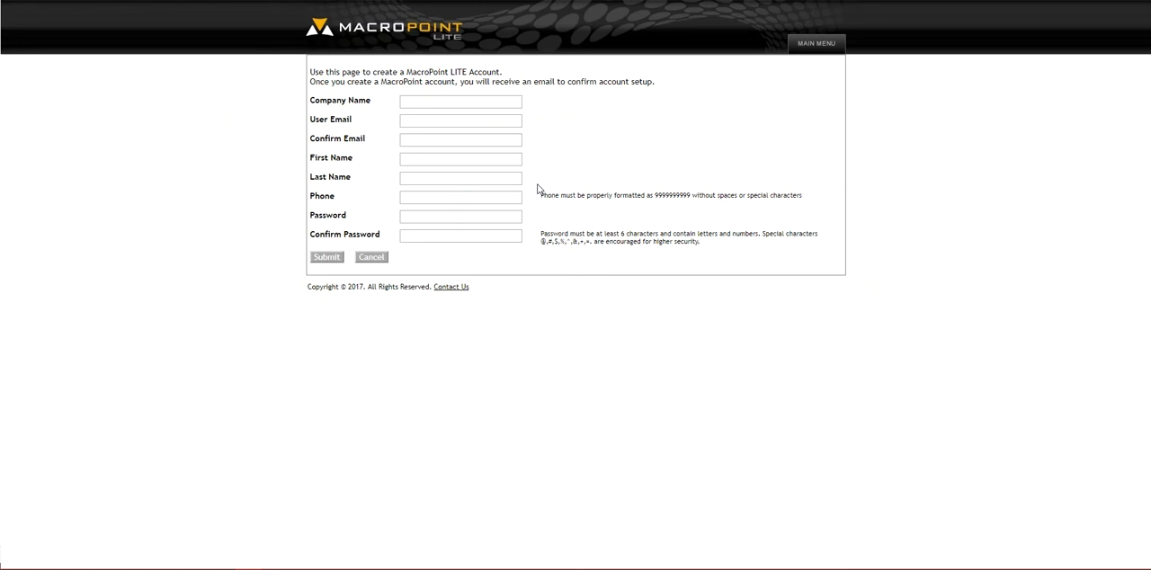
mouse_move(358, 96)
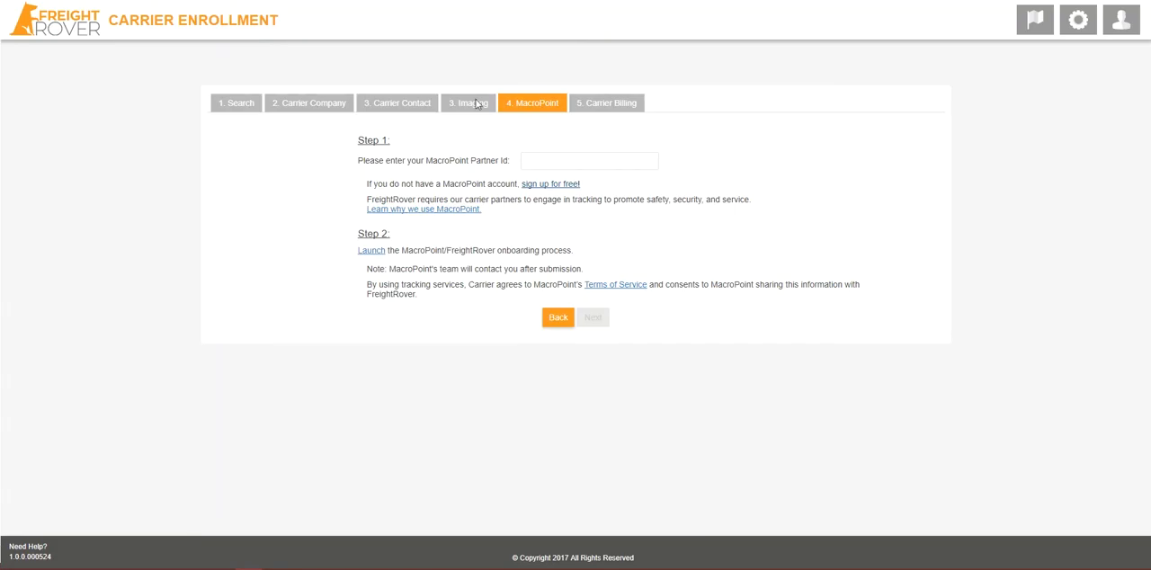
click(589, 160)
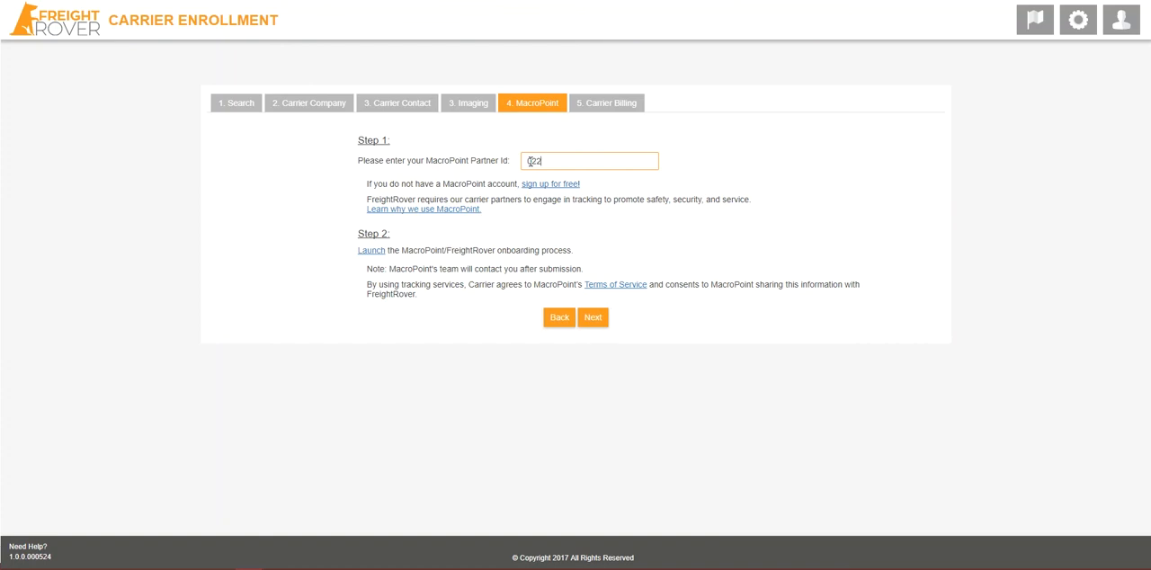
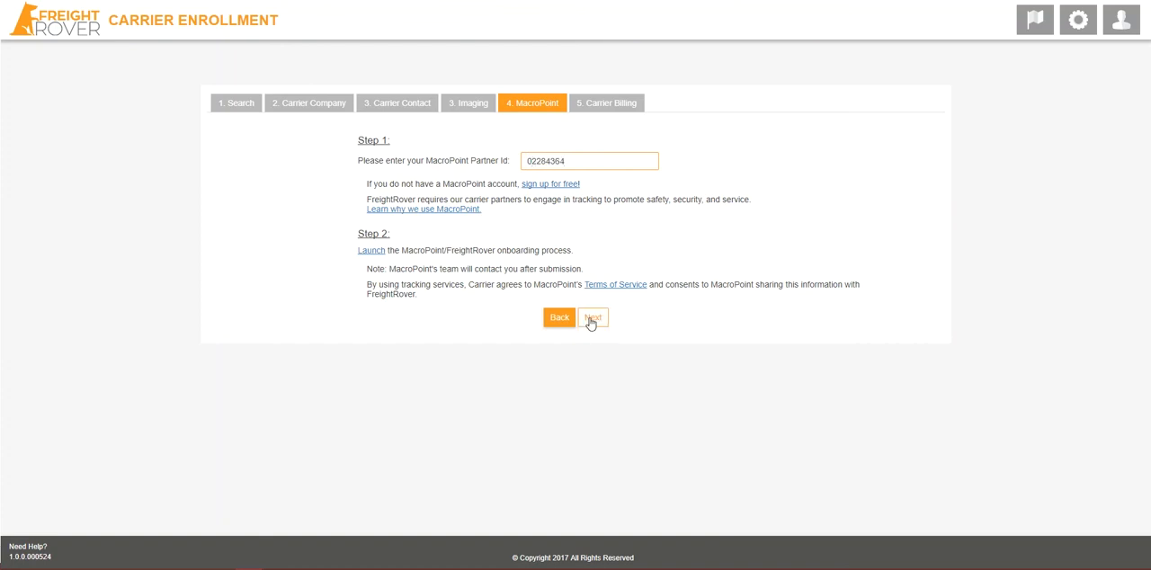
click(593, 317)
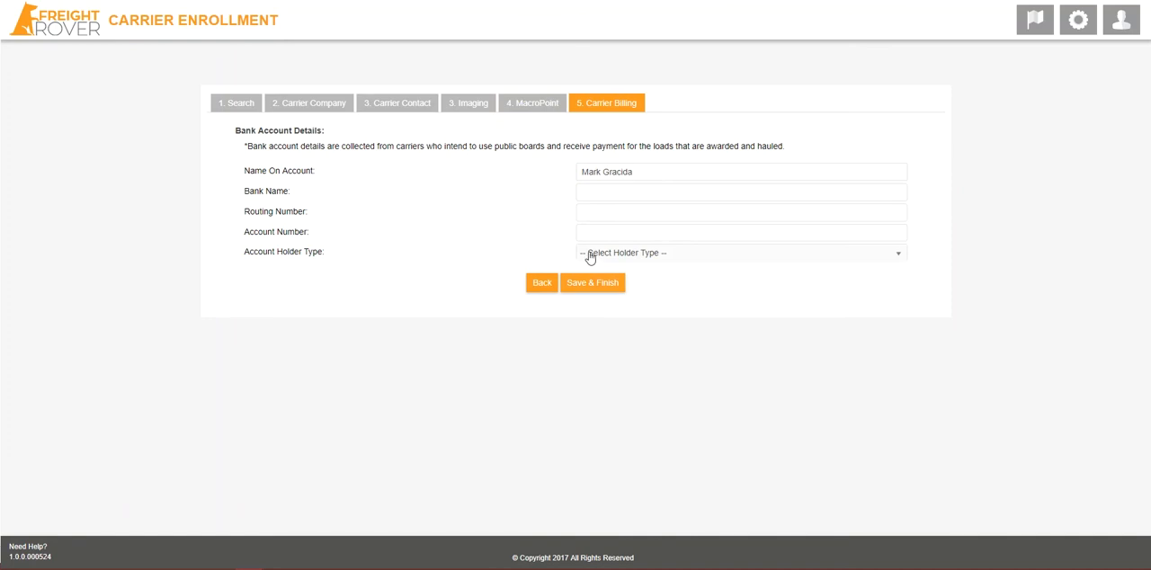
click(741, 190)
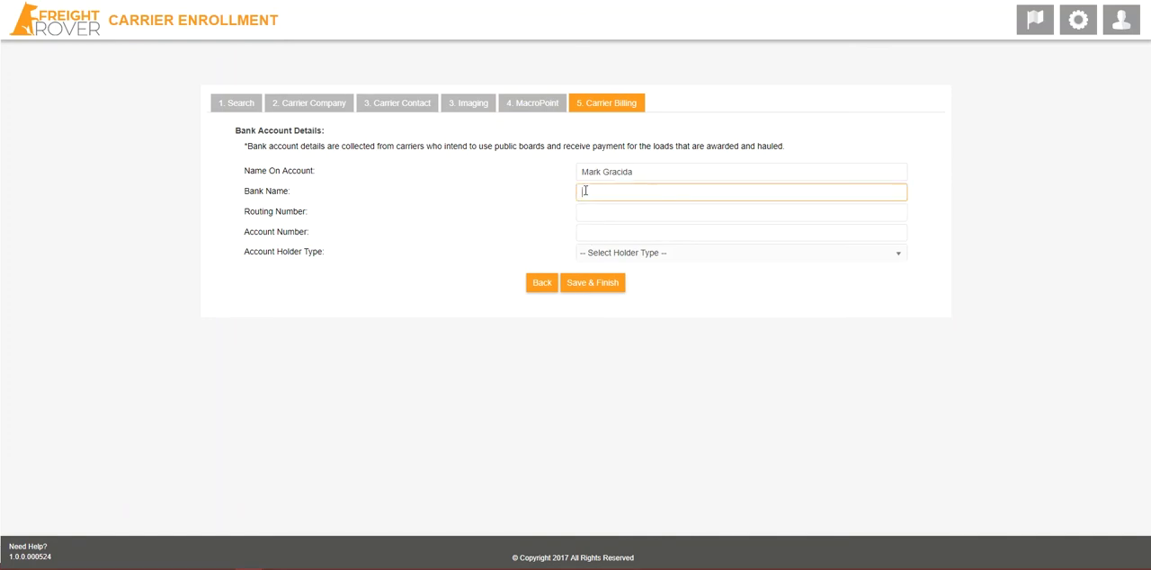
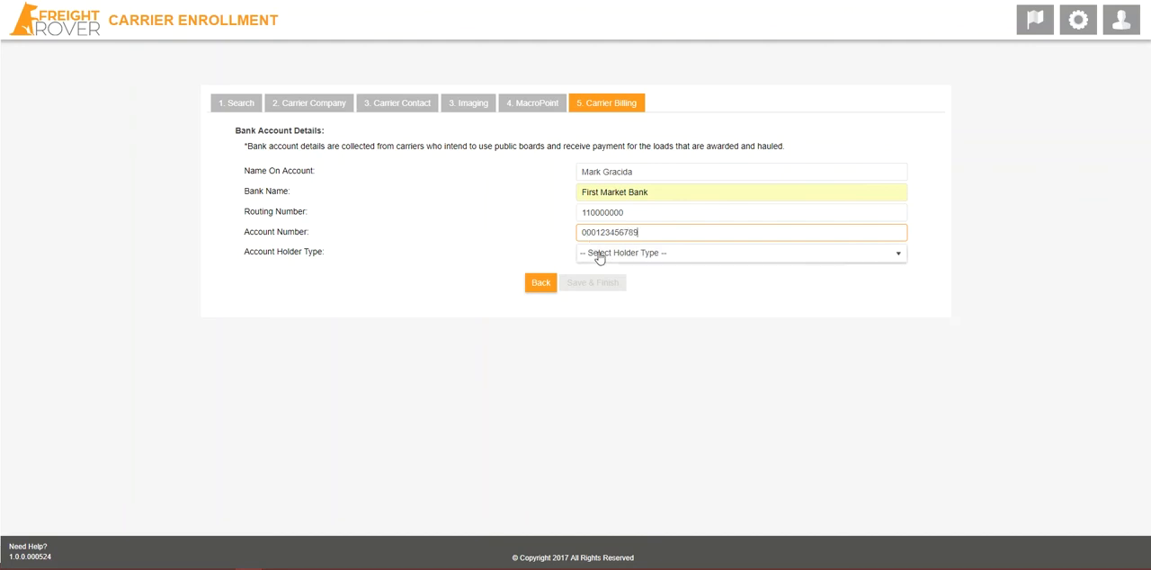
Step: Set account holder type to Company and Save & Finish the enrollment, landing on the Carrier Portal
click(740, 252)
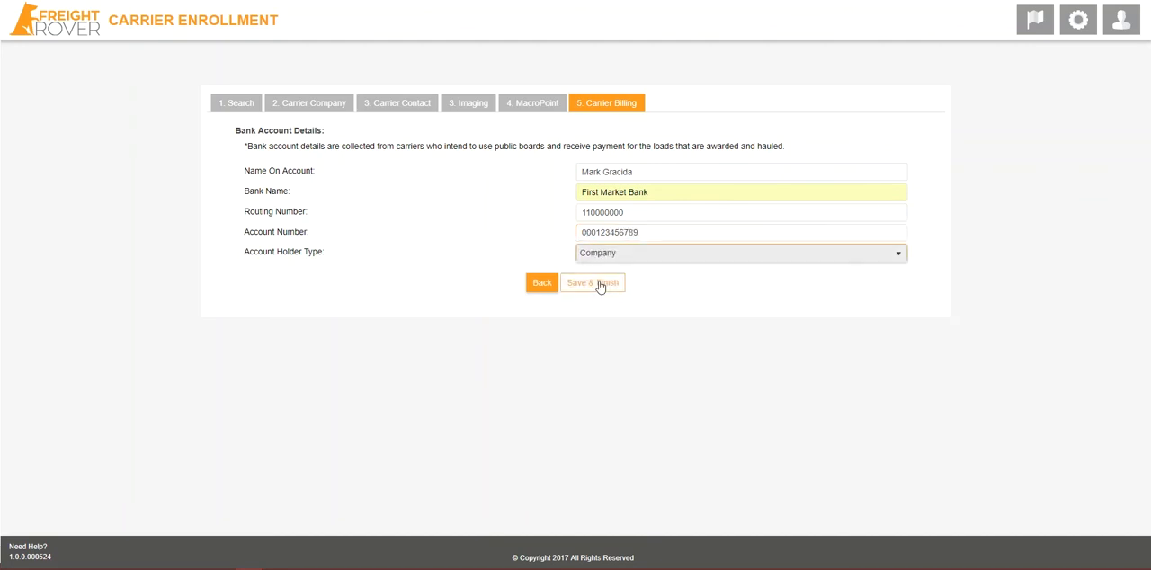
click(591, 283)
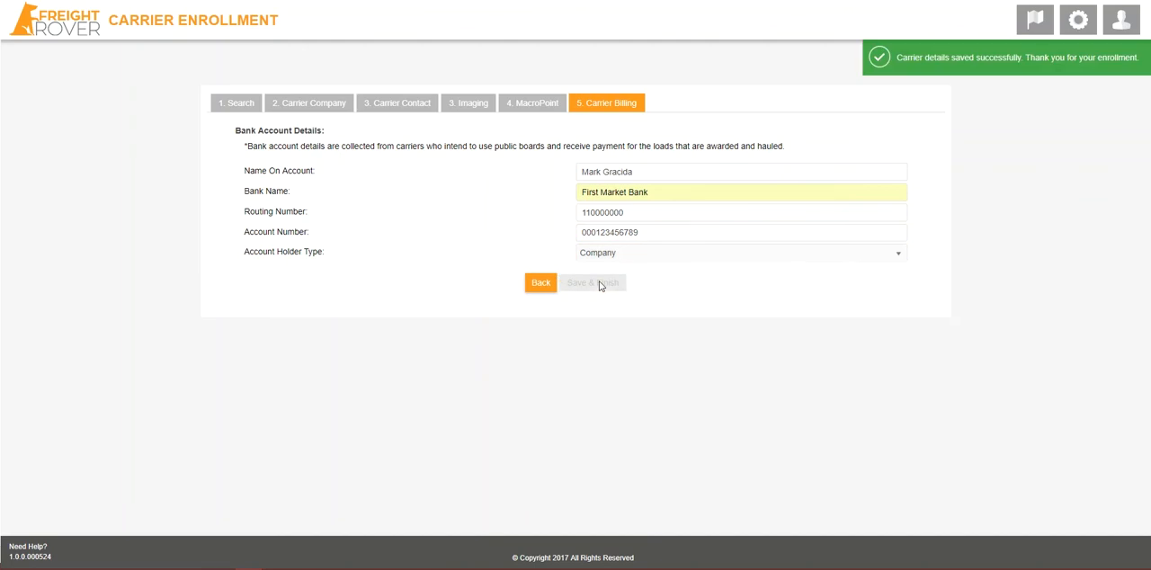
click(592, 283)
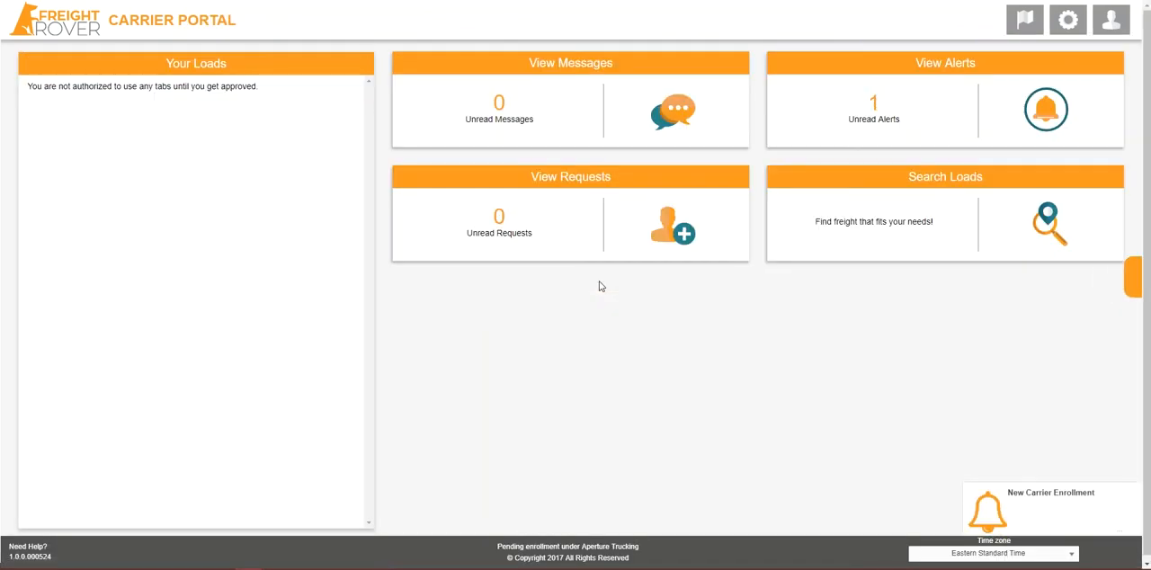